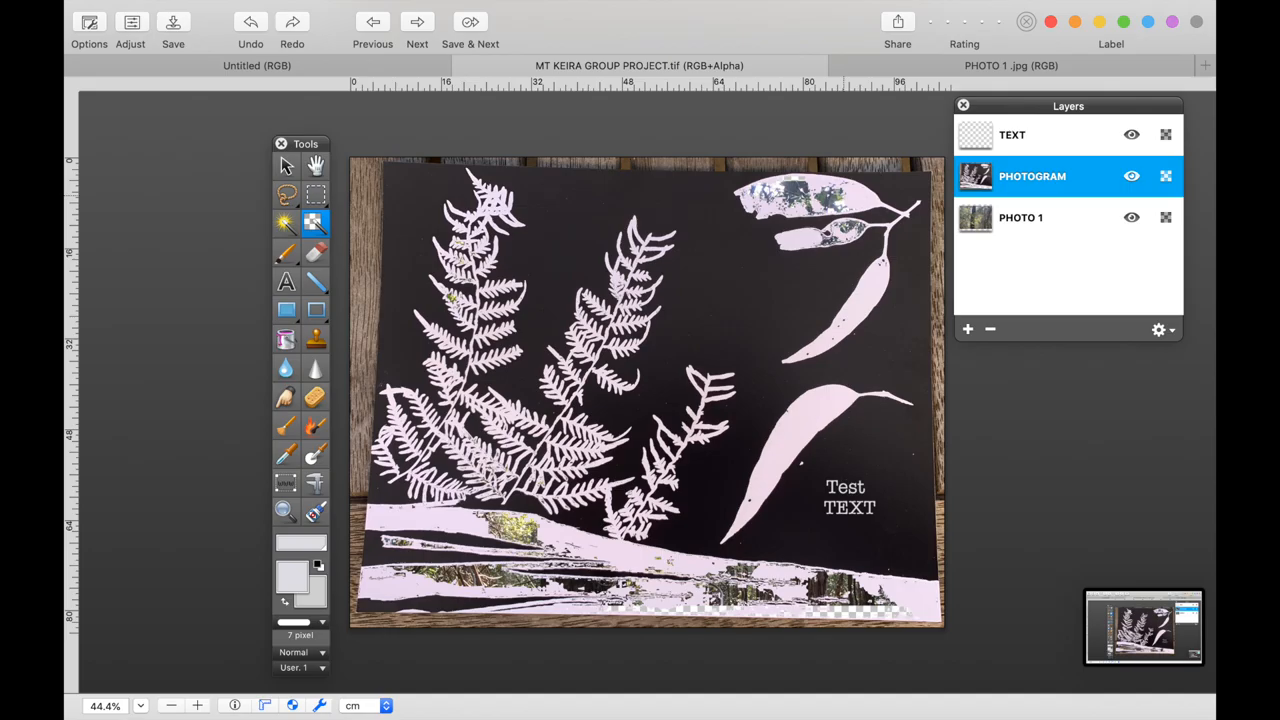
Step: Reveal PHOTO 1 through the PHOTOGRAM layer mask and add American Typewriter Mount Keira credits
left_click(261, 9)
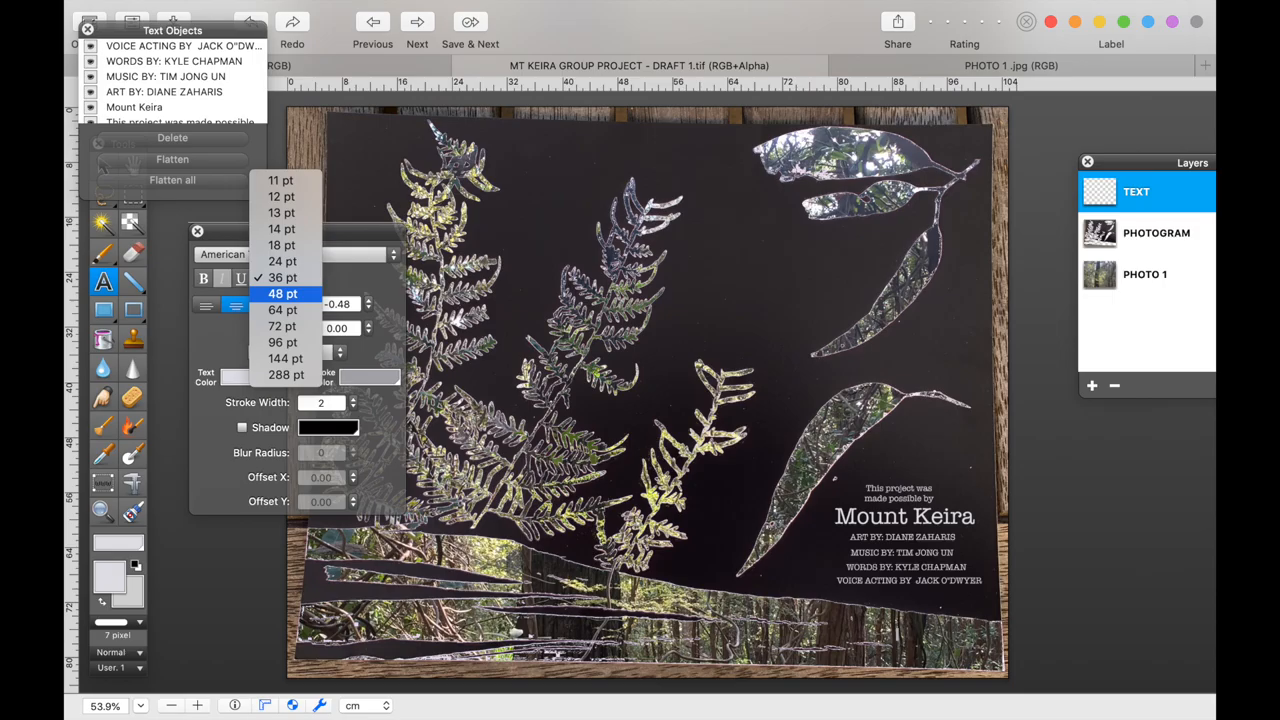
Step: Add centred American Typewriter text acknowledging Wodi Wodi people, Dharawal Country, and Elders
left_click(282, 309)
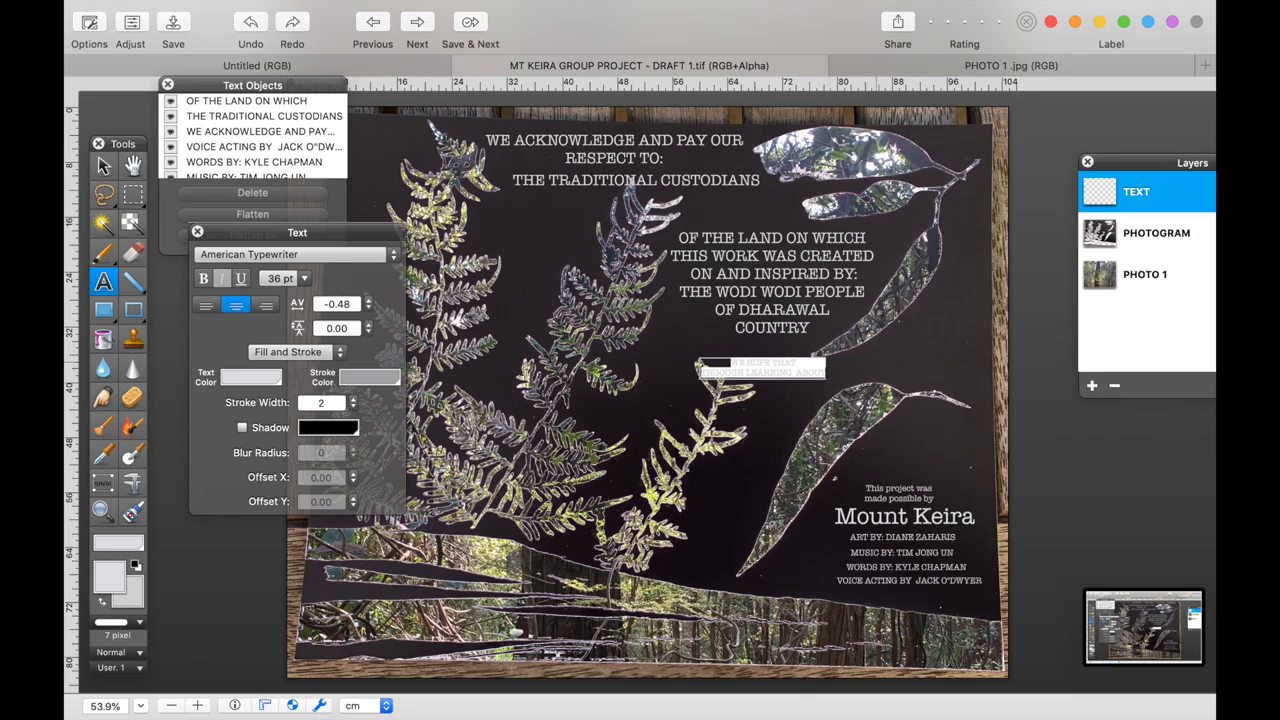
left_click(261, 9)
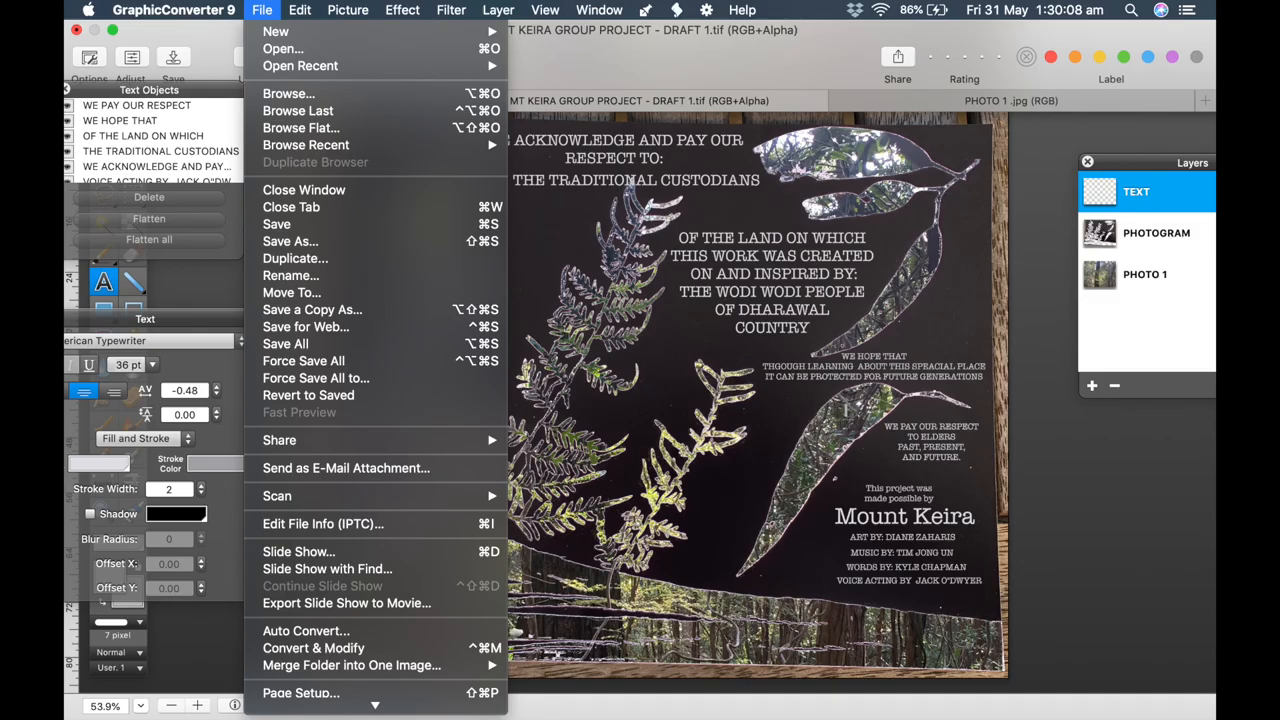